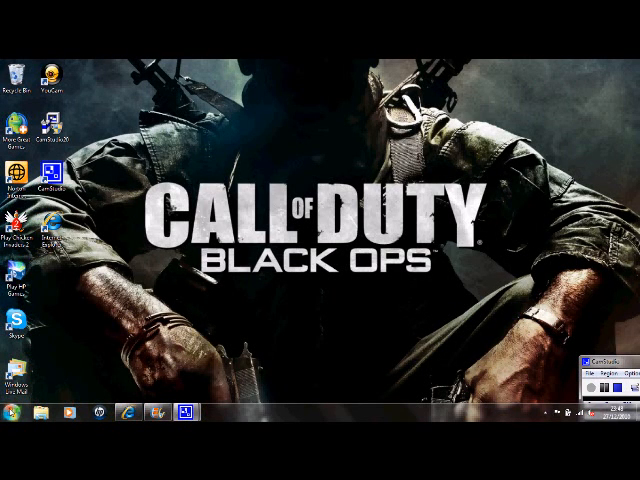
# Launch Sound Recorder from the Start menu to capture a narration.
pyautogui.click(12, 414)
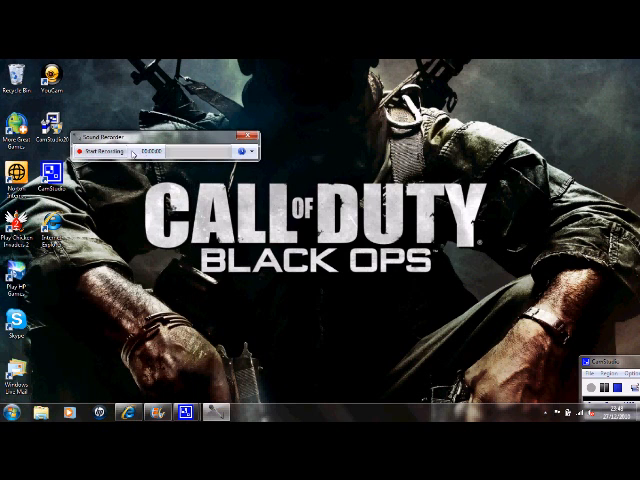
# Record a spoken voice narration in Sound Recorder and stop the capture.
pyautogui.click(92, 152)
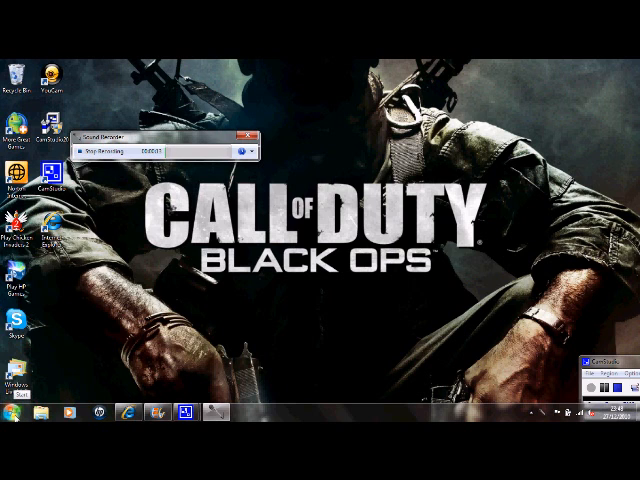
pyautogui.click(16, 416)
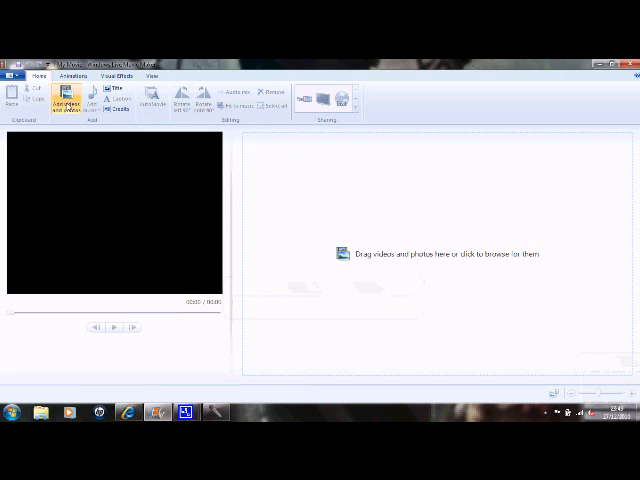
# Import the chosen screen-capture video clip into a new Movie Maker project.
pyautogui.click(62, 98)
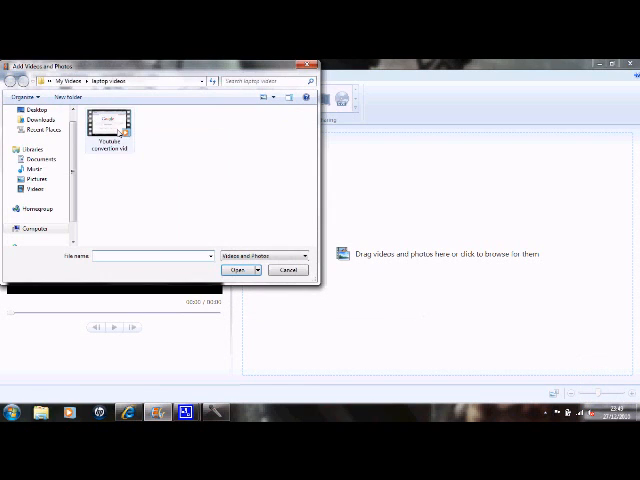
pyautogui.click(240, 270)
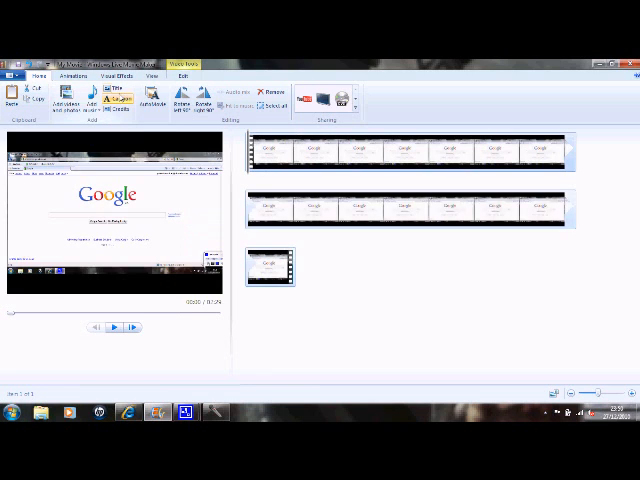